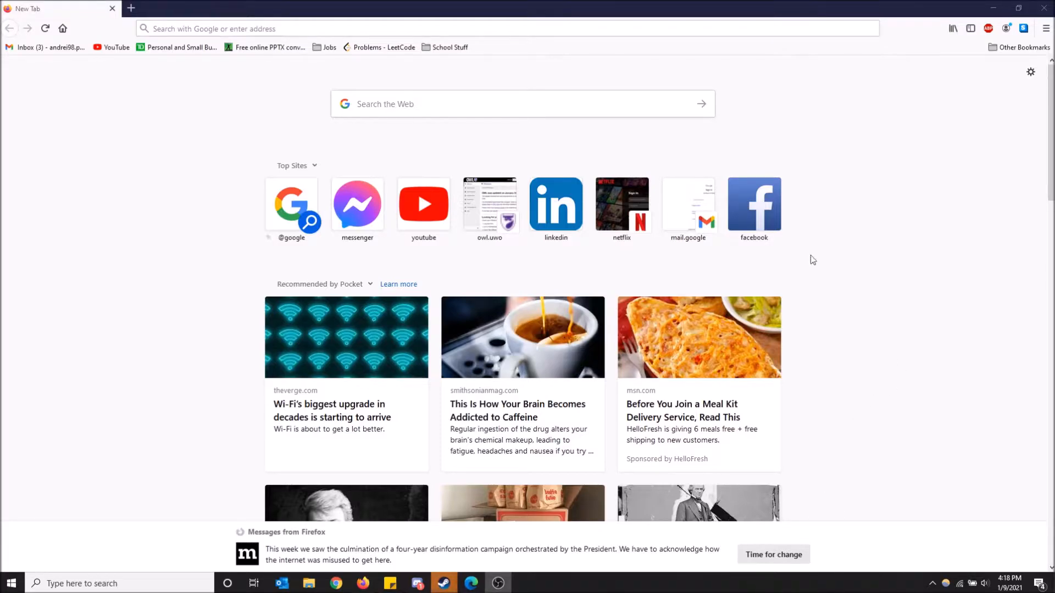
Browse the new tab page's stories, then reach the Options page via the main menu
scroll(down, 3)
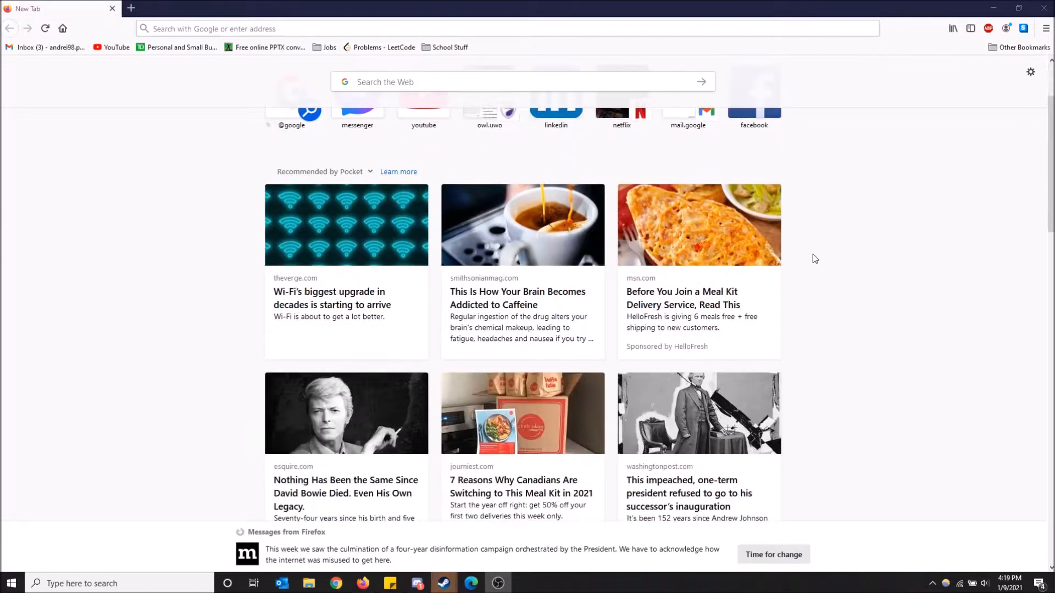
scroll(down, 3)
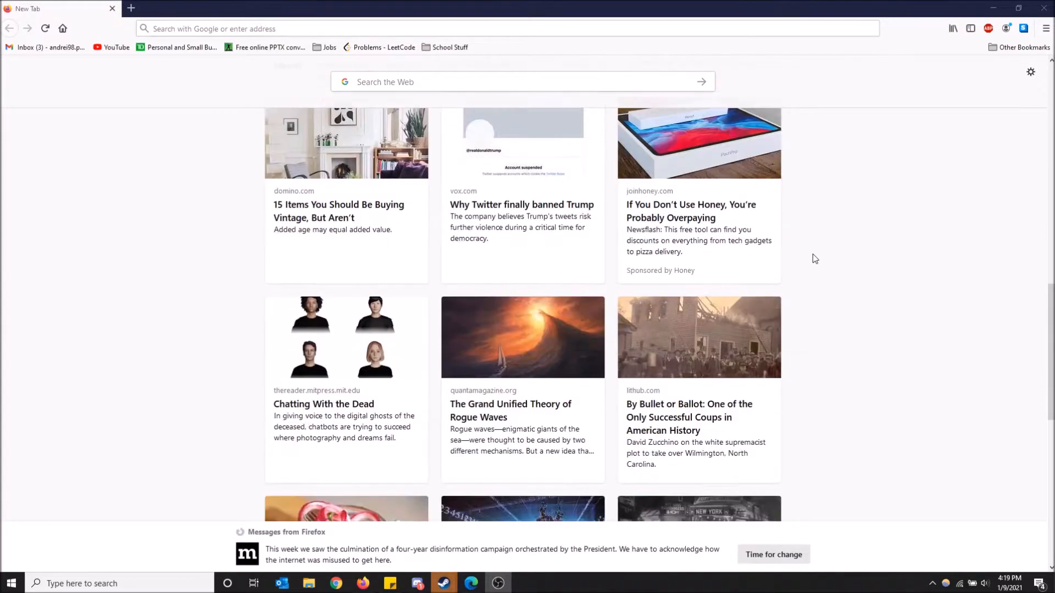
scroll(down, 3)
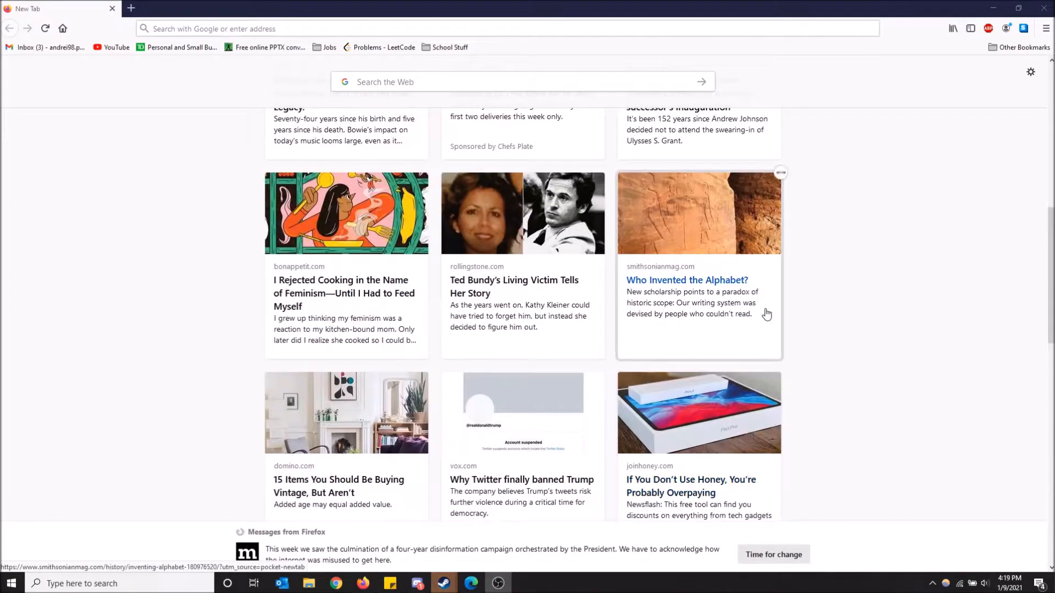
scroll(up, 3)
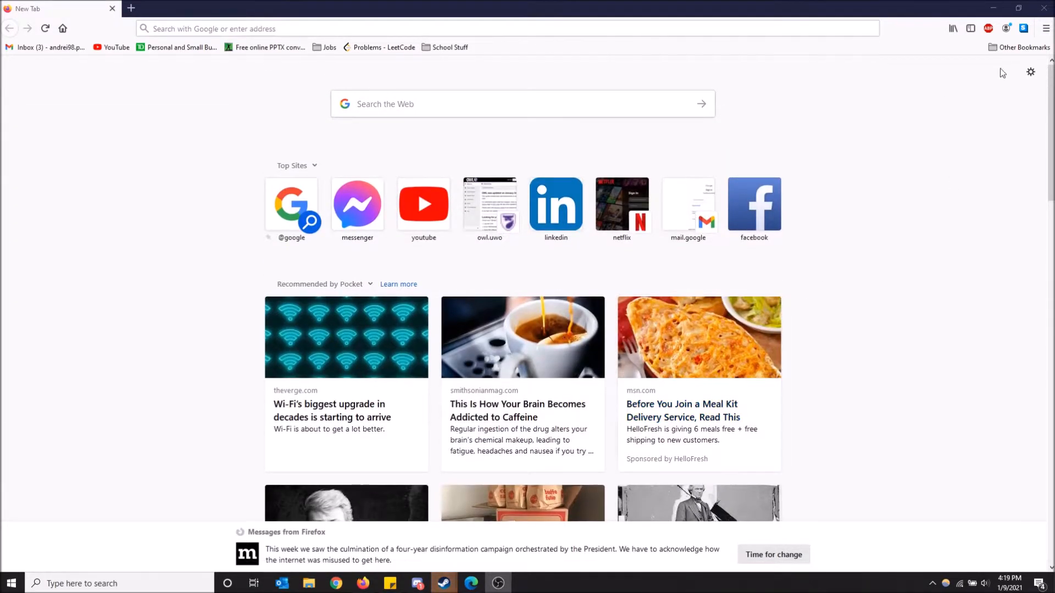
mouse_move(1046, 29)
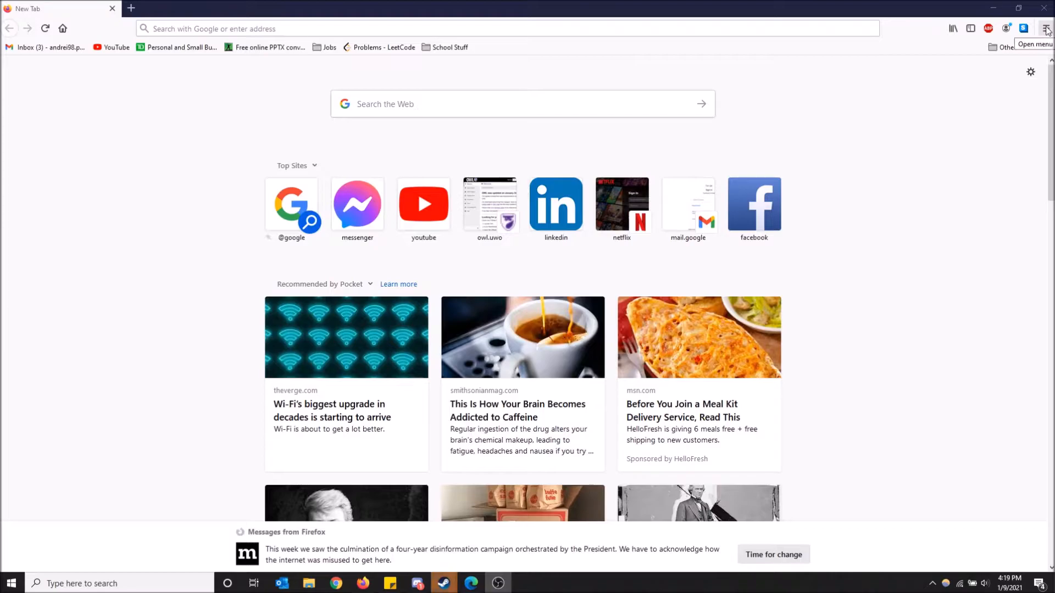
click(1045, 29)
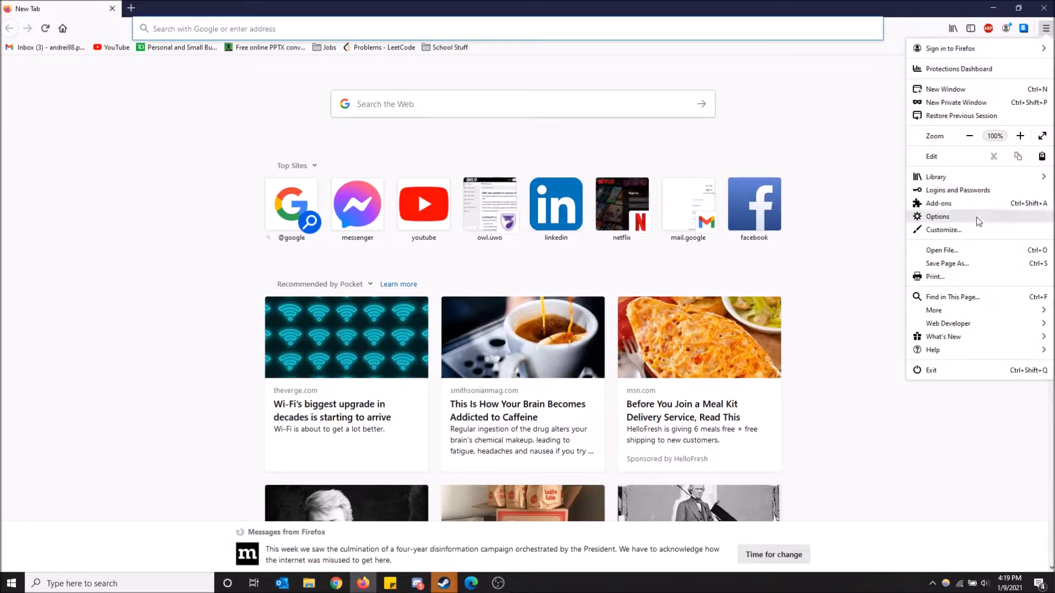
click(938, 217)
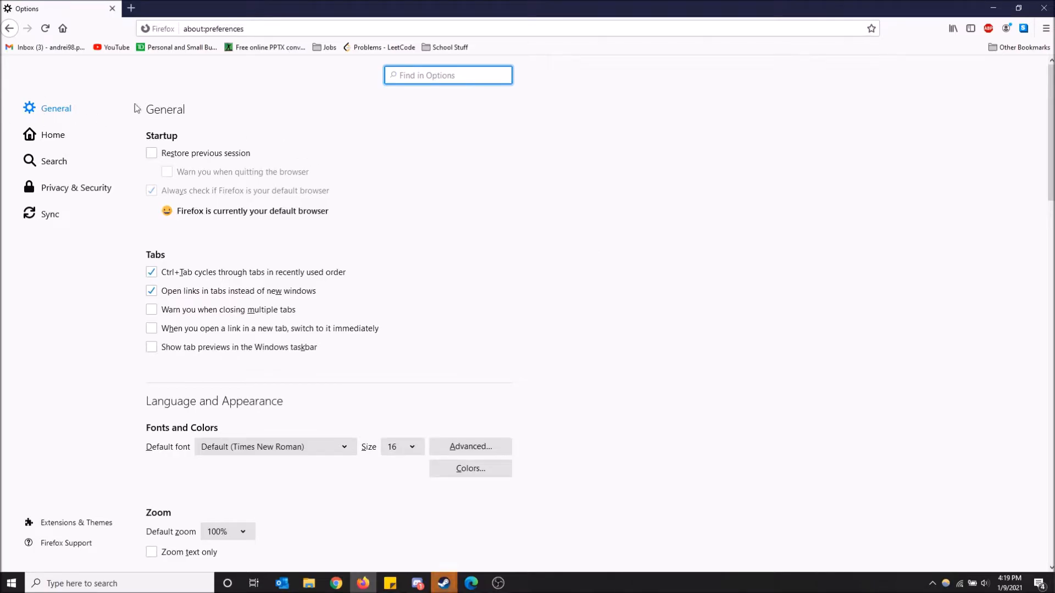
Uncheck 'Use smooth scrolling' in the Browsing section of General options
scroll(down, 3)
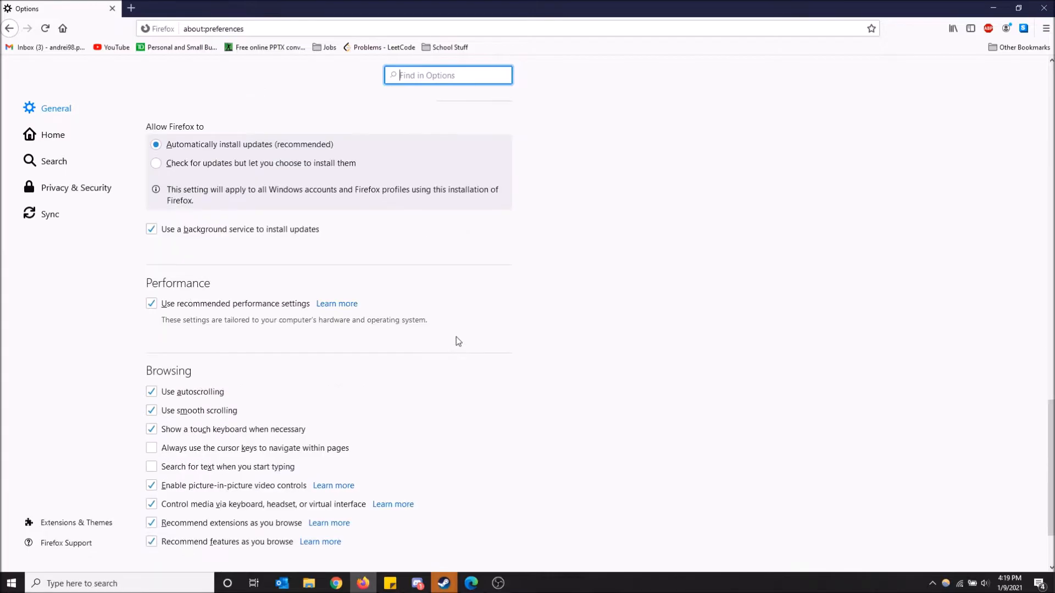
scroll(down, 3)
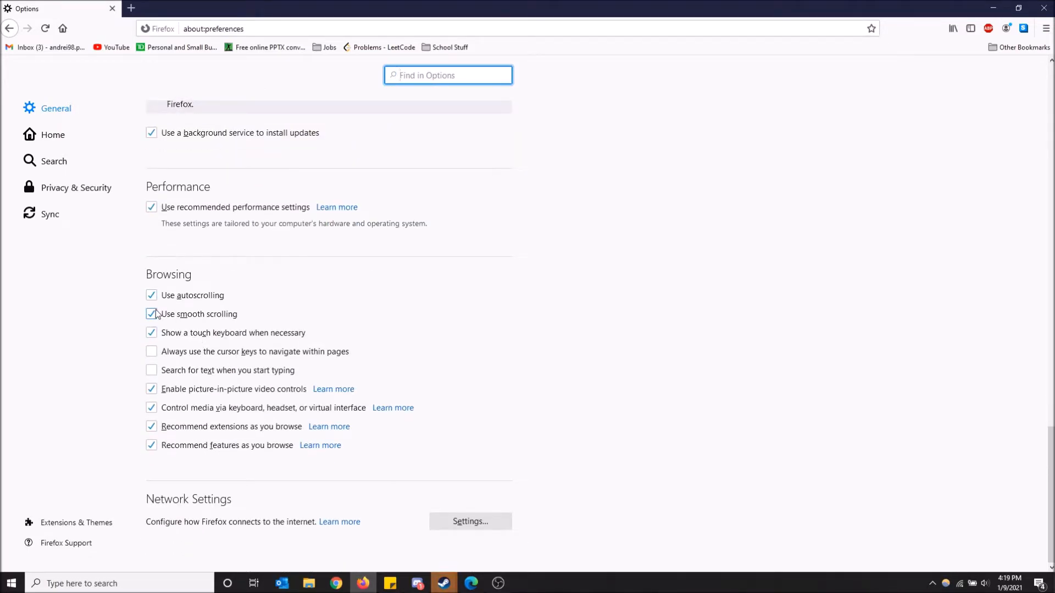
click(151, 314)
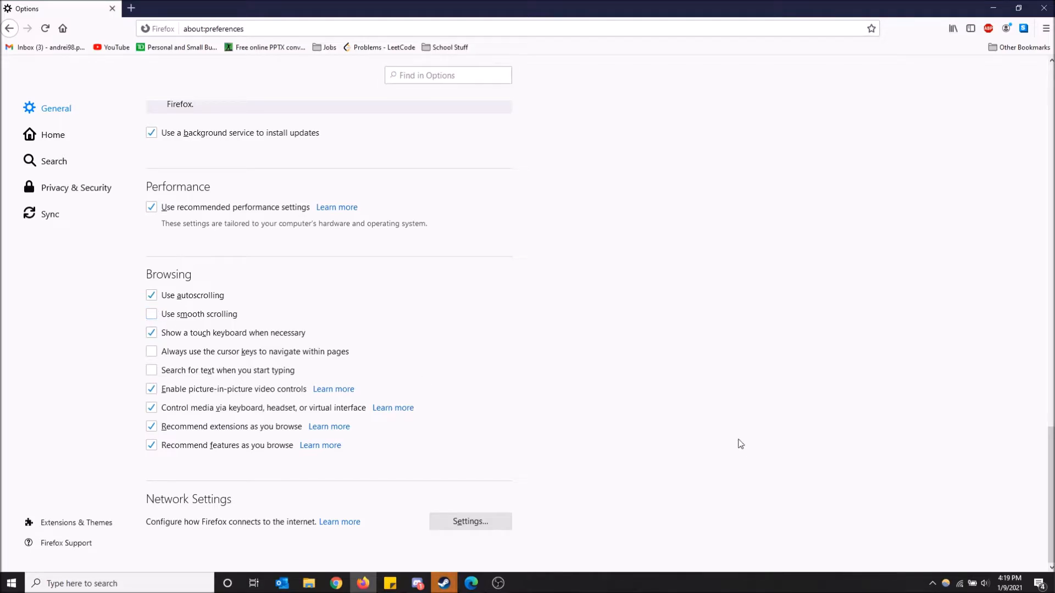
scroll(down, 3)
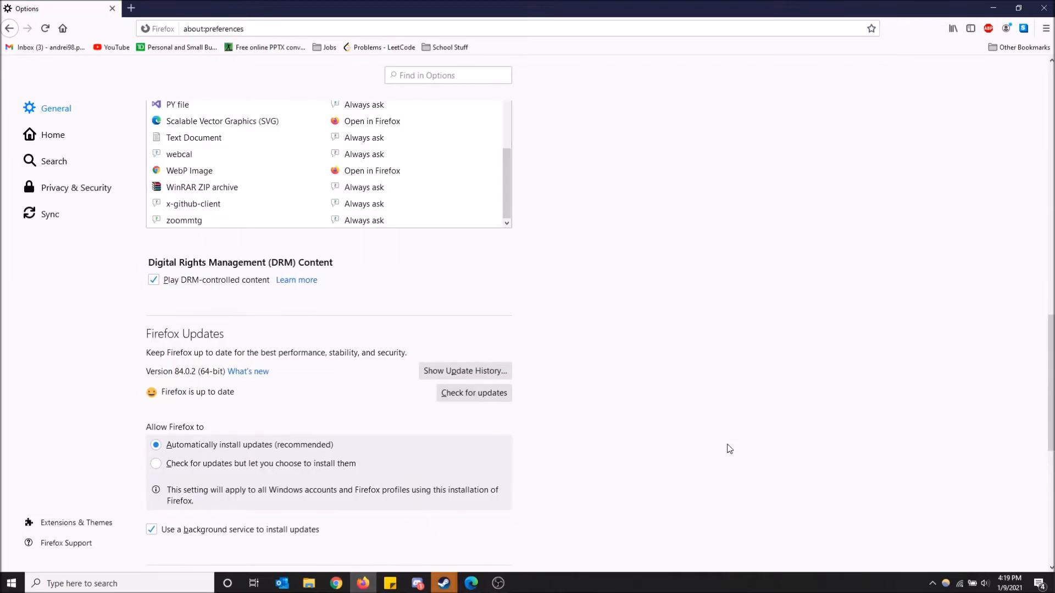
scroll(up, 3)
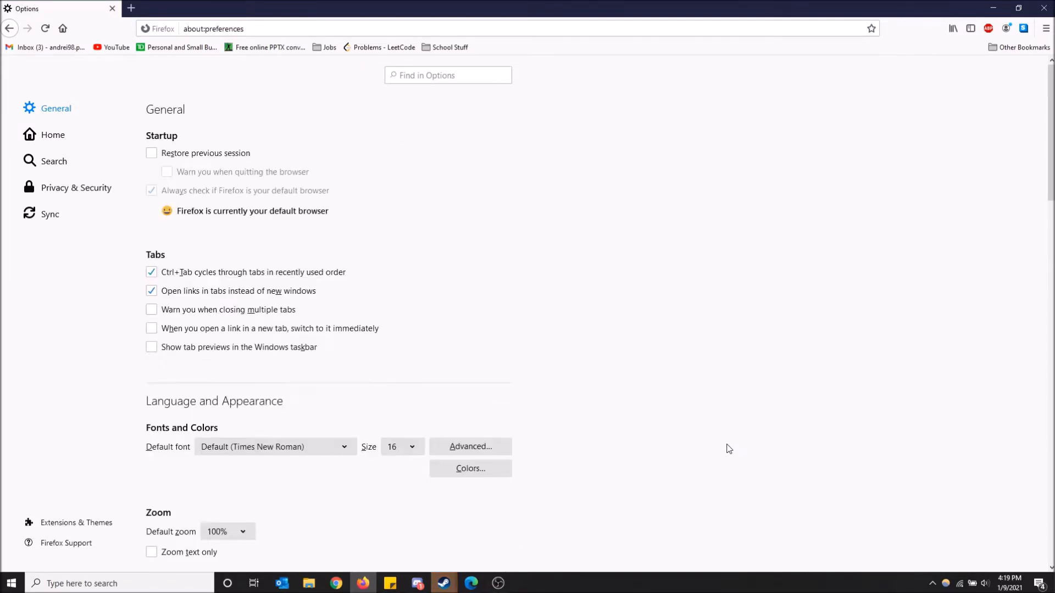
scroll(down, 3)
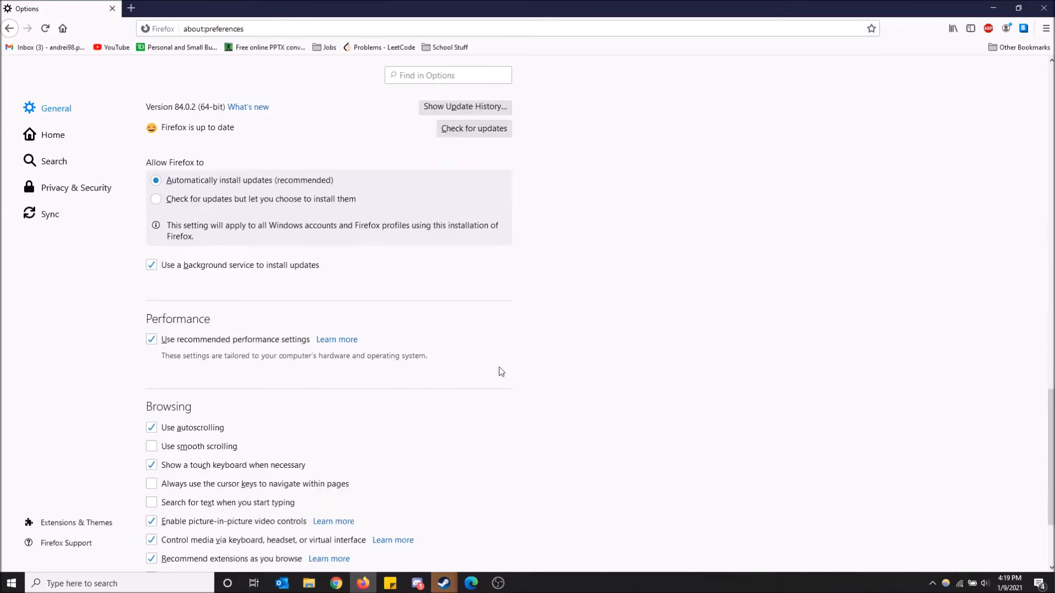
Re-check 'Use smooth scrolling' and scroll through General to confirm it works
click(152, 446)
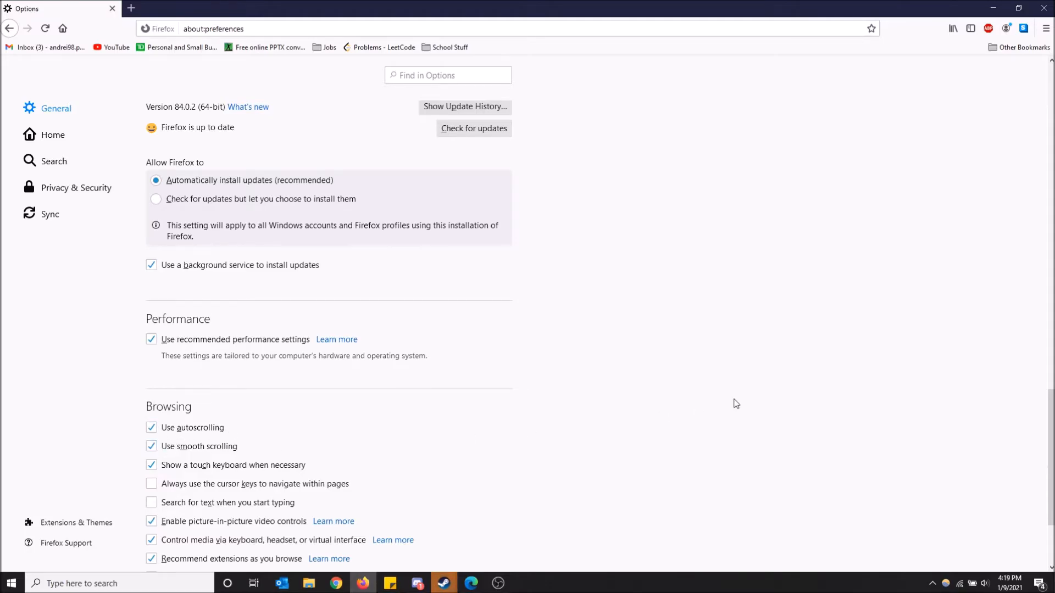
scroll(down, 3)
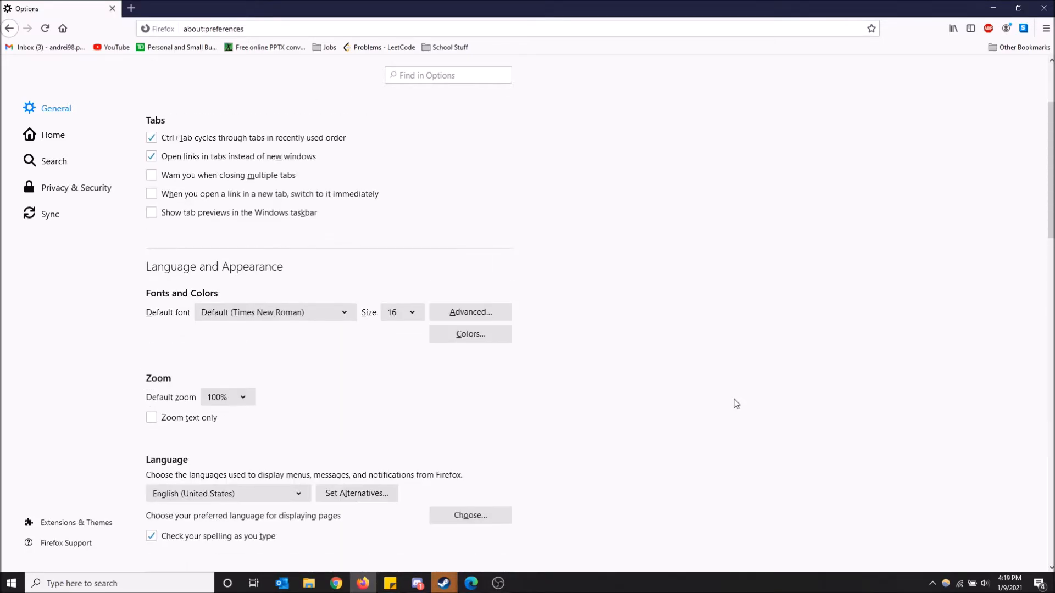
scroll(down, 3)
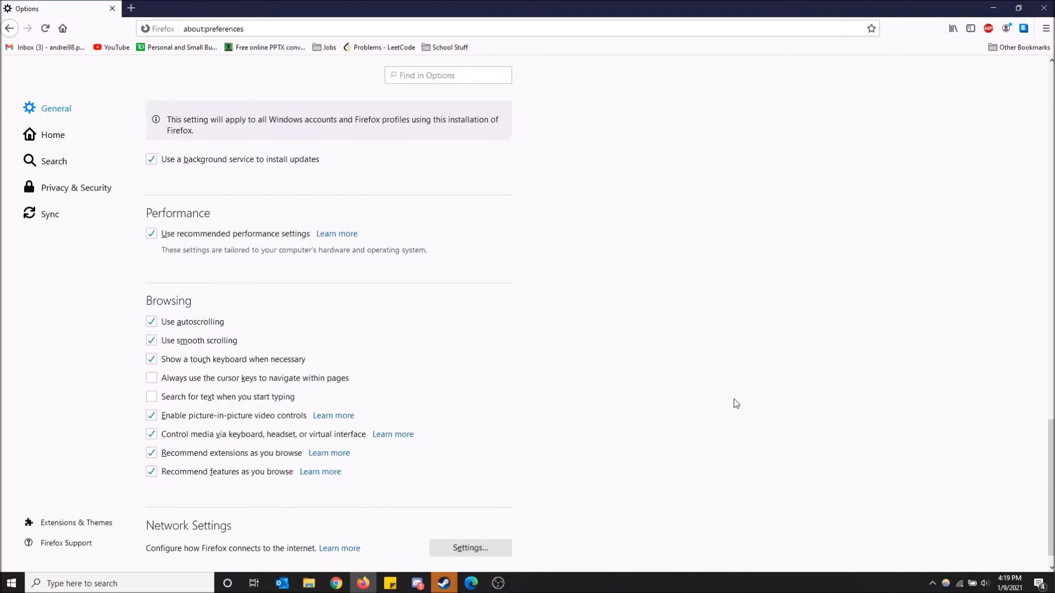
scroll(down, 3)
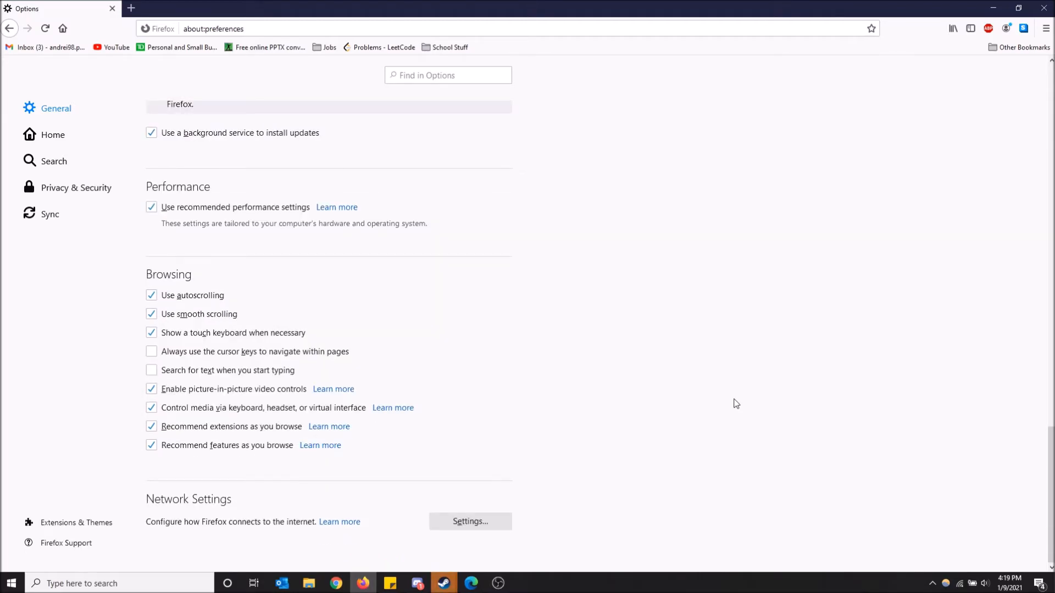